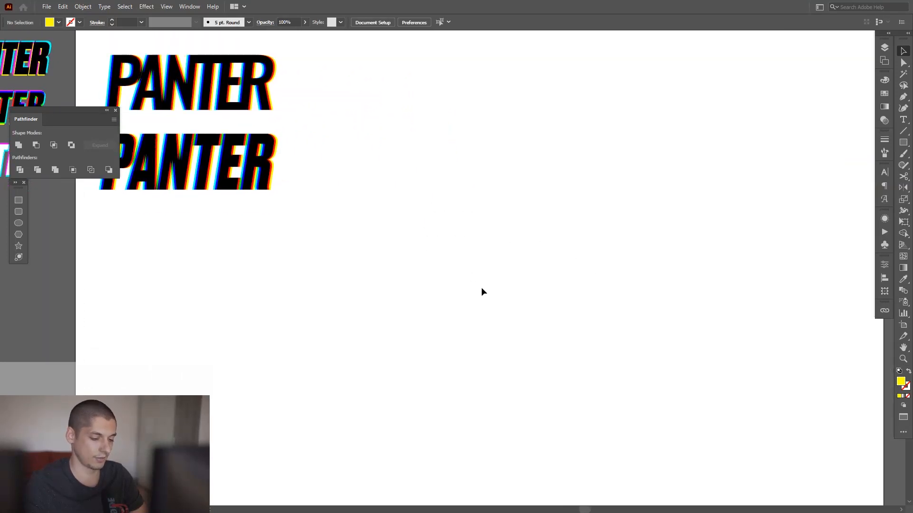
Step: Add a black text object reading 'PANTER' on the artboard
{"action": "left_click", "coordinate": [884, 120]}
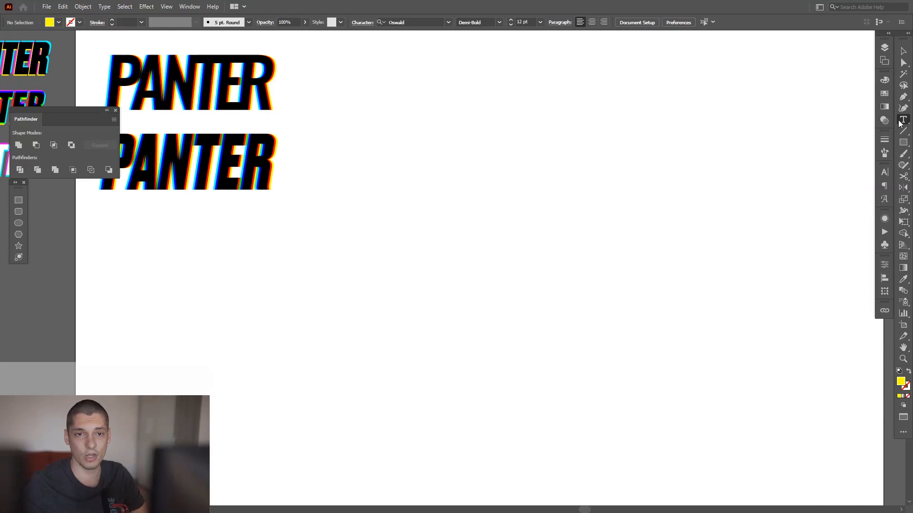
{"action": "mouse_move", "coordinate": [446, 282]}
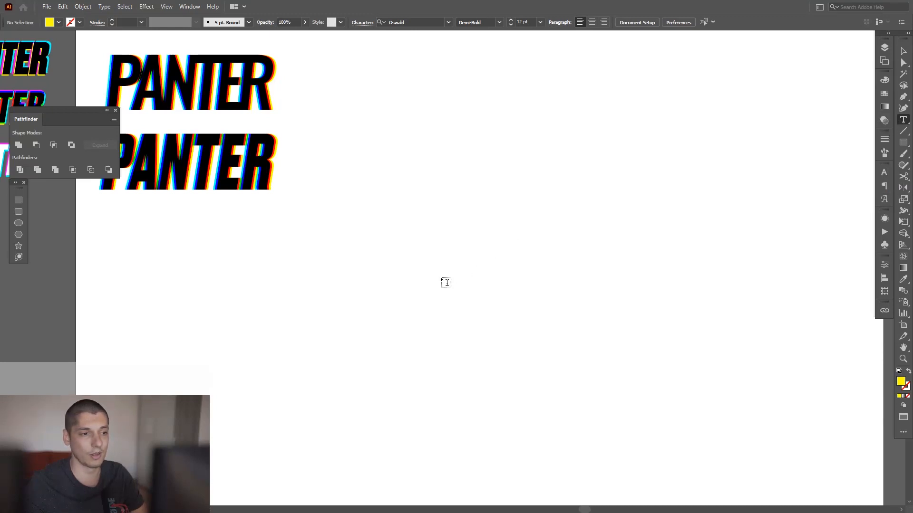
{"action": "mouse_move", "coordinate": [902, 383]}
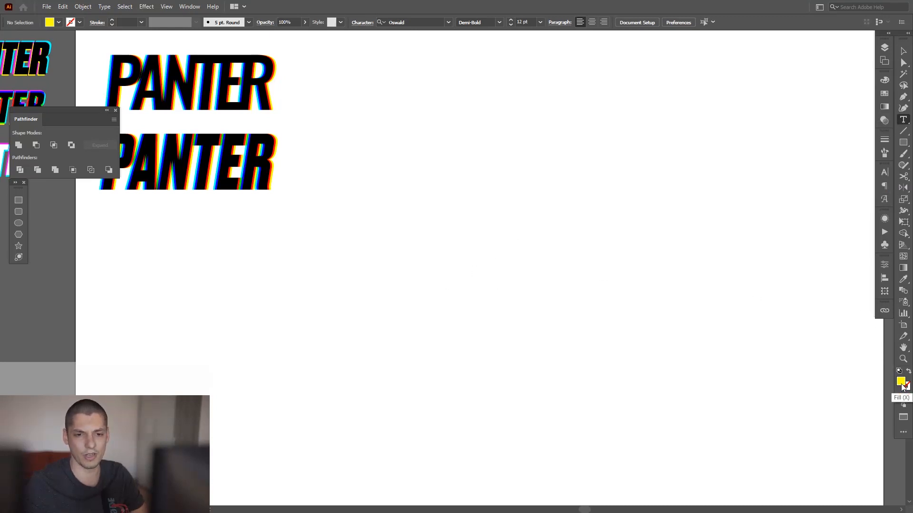
{"action": "double_click", "coordinate": [899, 382]}
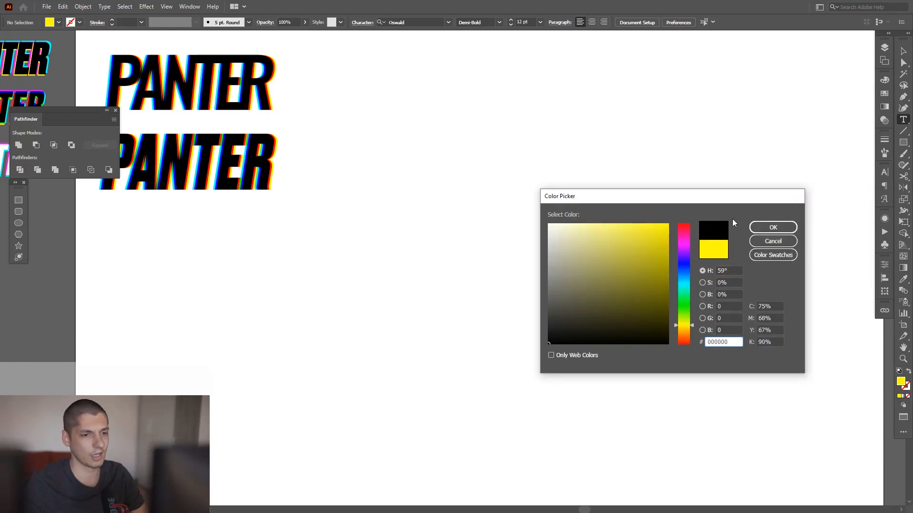
{"action": "left_click", "coordinate": [772, 226]}
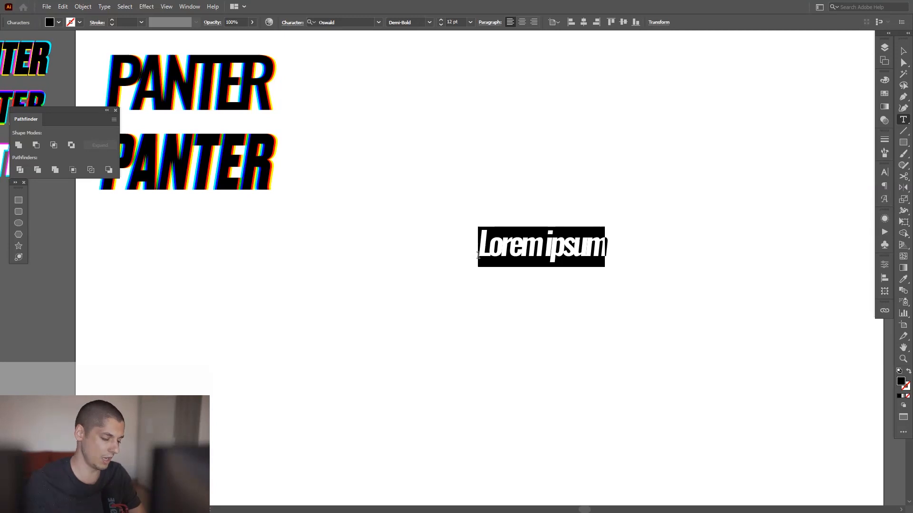
{"action": "type", "text": "PANTER"}
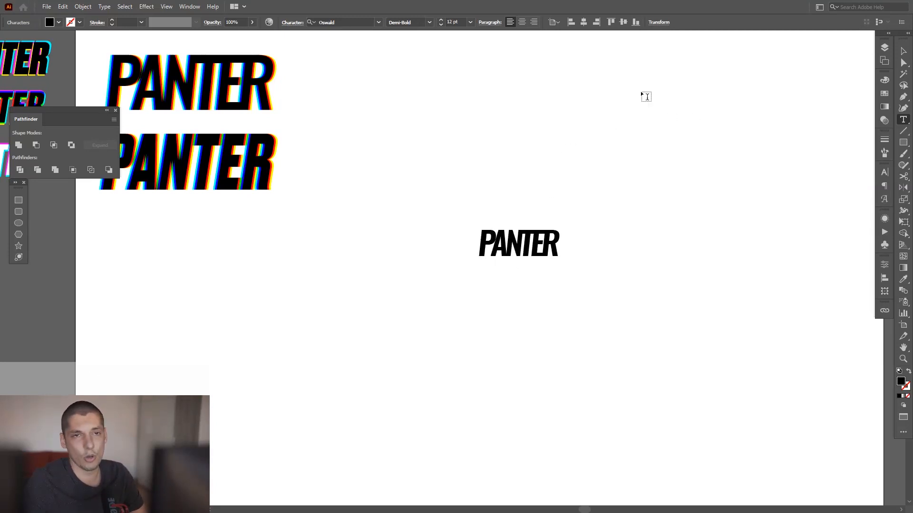
Step: Enlarge the PANTER text and return tracking to -100 after trying wider spacing
{"action": "left_click", "coordinate": [517, 243]}
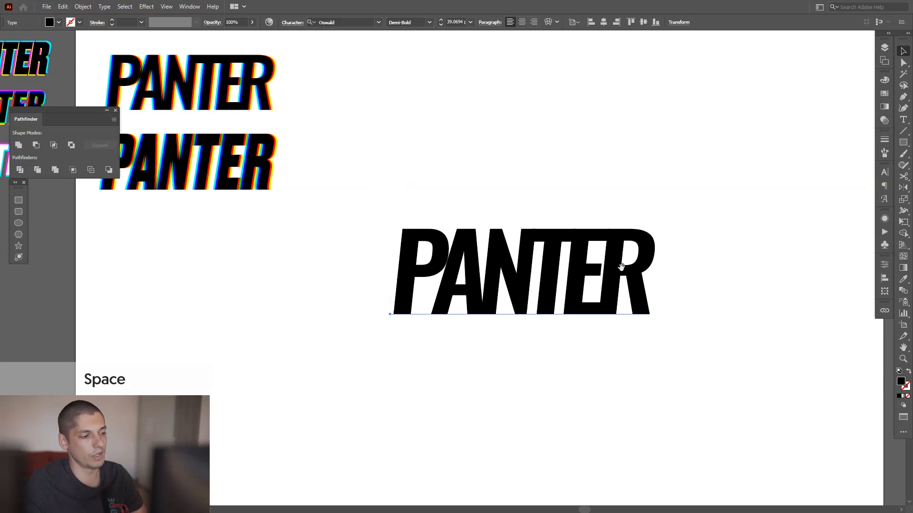
{"action": "left_click", "coordinate": [521, 271]}
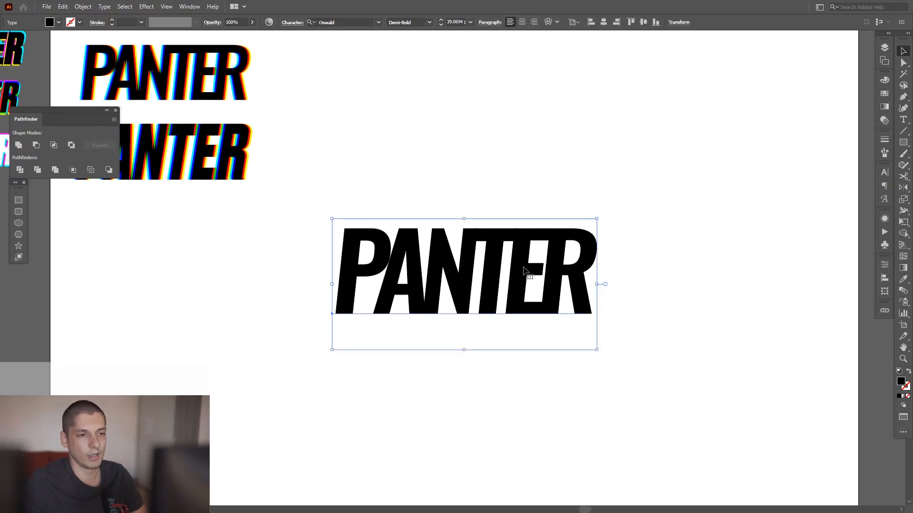
{"action": "mouse_move", "coordinate": [880, 175]}
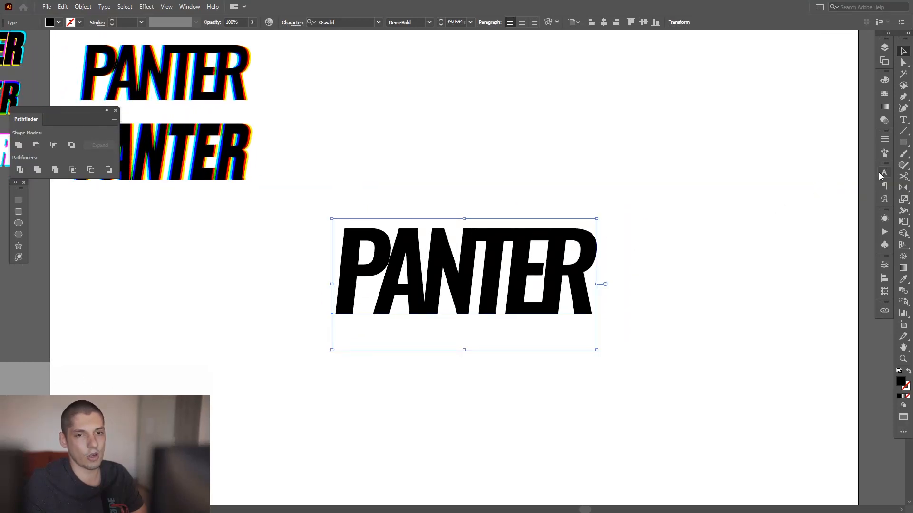
{"action": "left_click", "coordinate": [884, 172]}
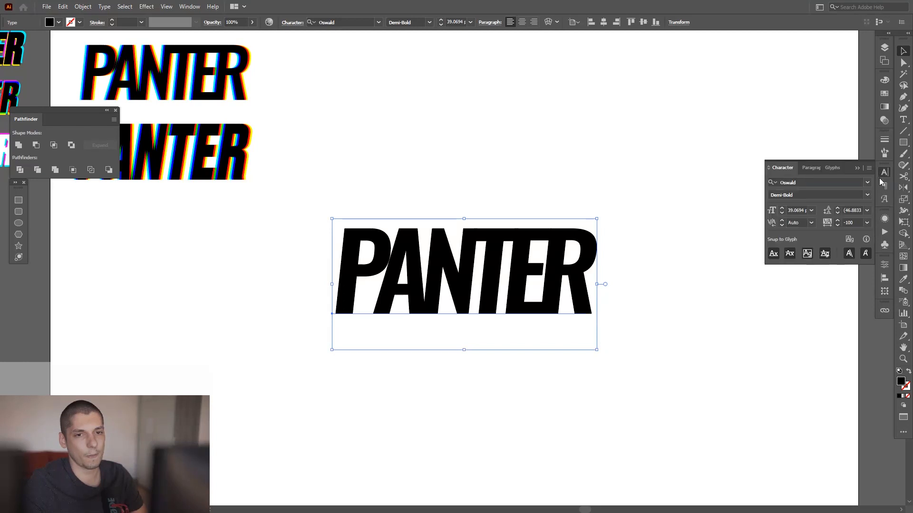
{"action": "left_click", "coordinate": [868, 222]}
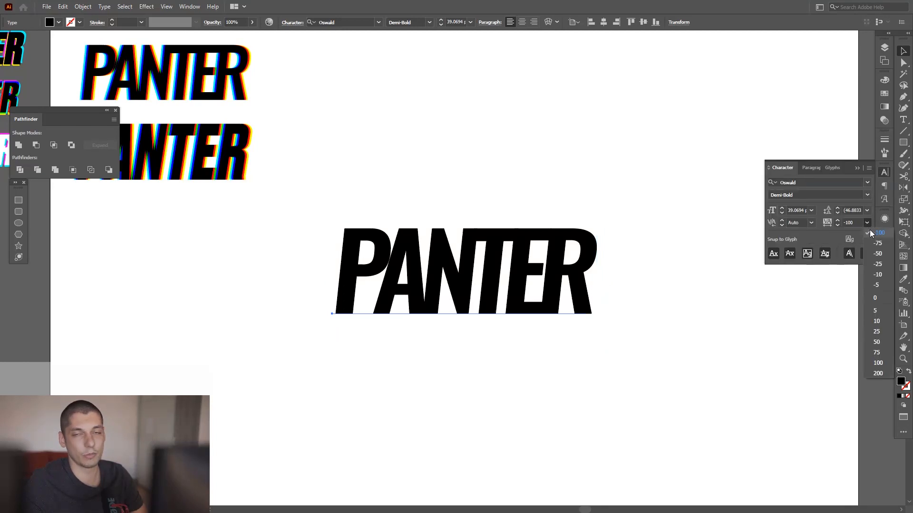
{"action": "left_click", "coordinate": [878, 233]}
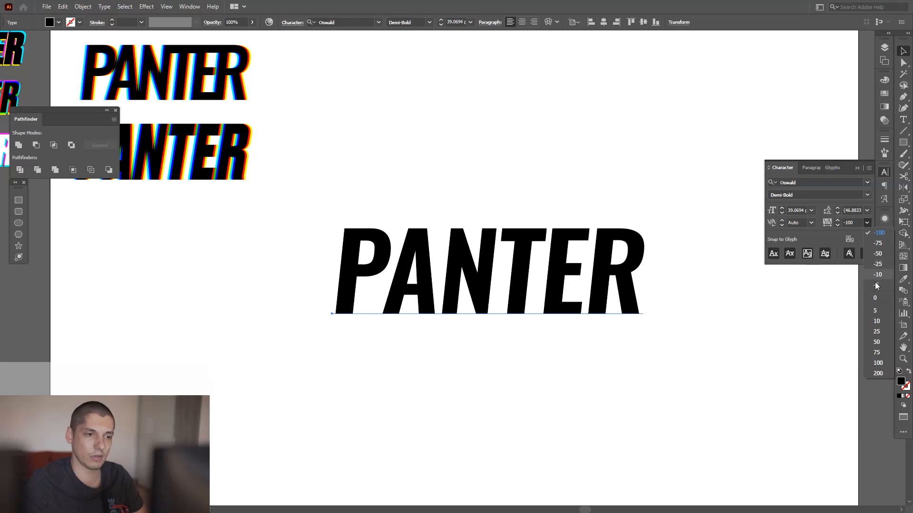
{"action": "left_click", "coordinate": [878, 373]}
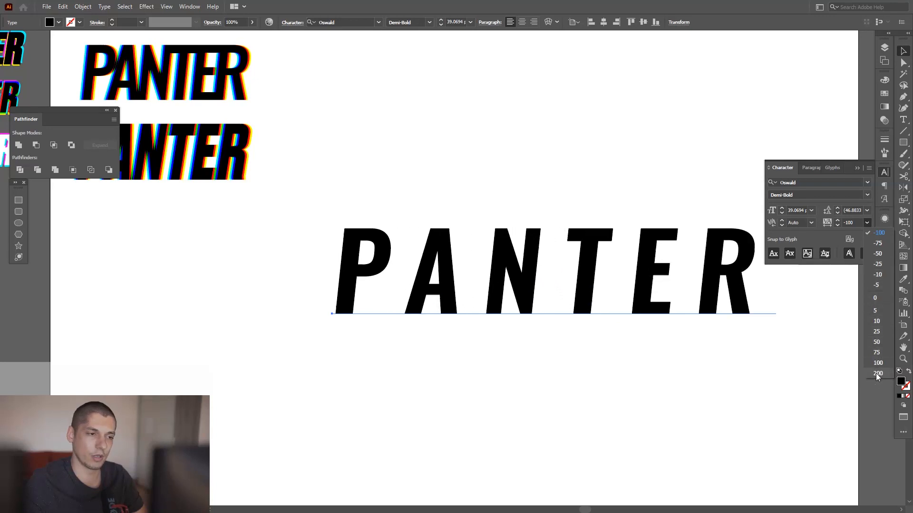
{"action": "left_click", "coordinate": [878, 243]}
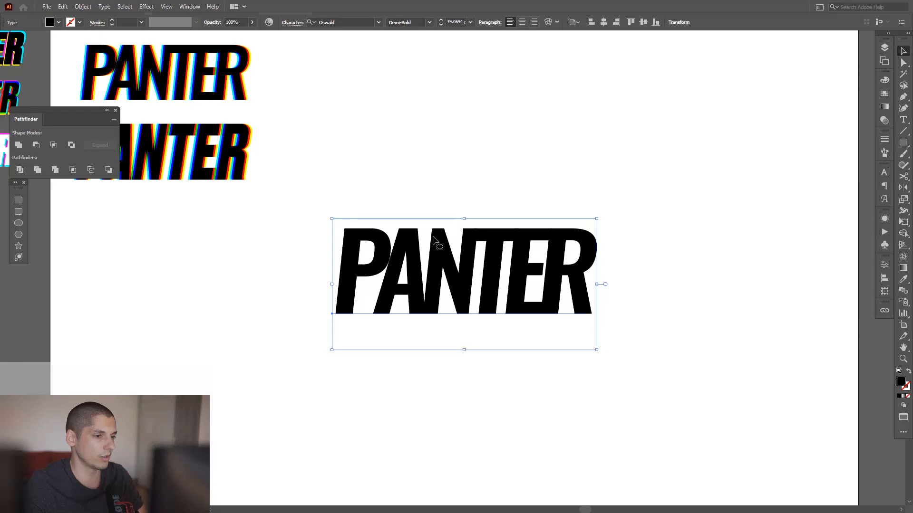
Step: Create outlines from PANTER and merge the letter shapes into one solid shape
{"action": "left_click", "coordinate": [83, 7]}
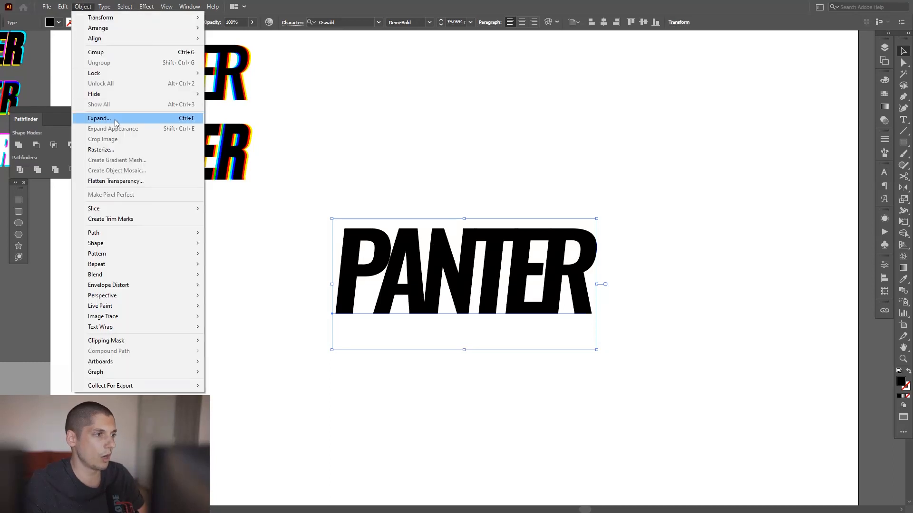
{"action": "left_click", "coordinate": [99, 119]}
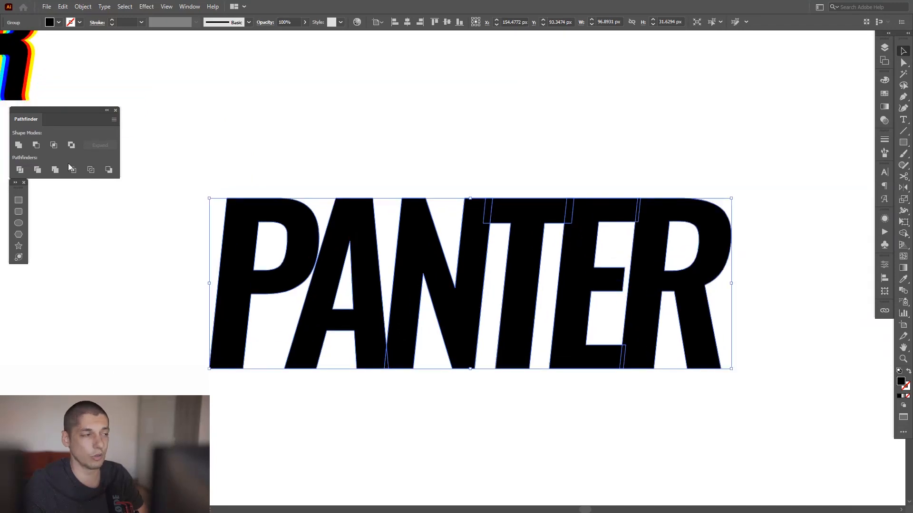
{"action": "mouse_move", "coordinate": [19, 145]}
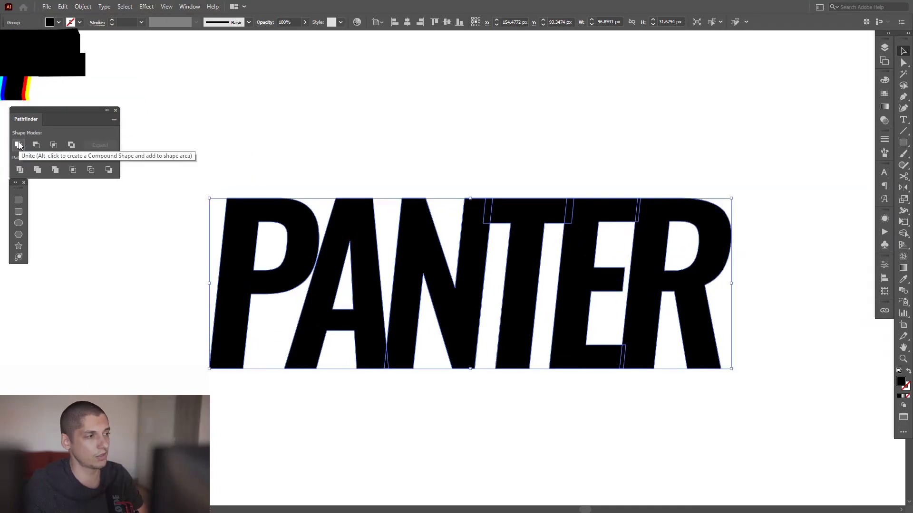
{"action": "left_click", "coordinate": [18, 145]}
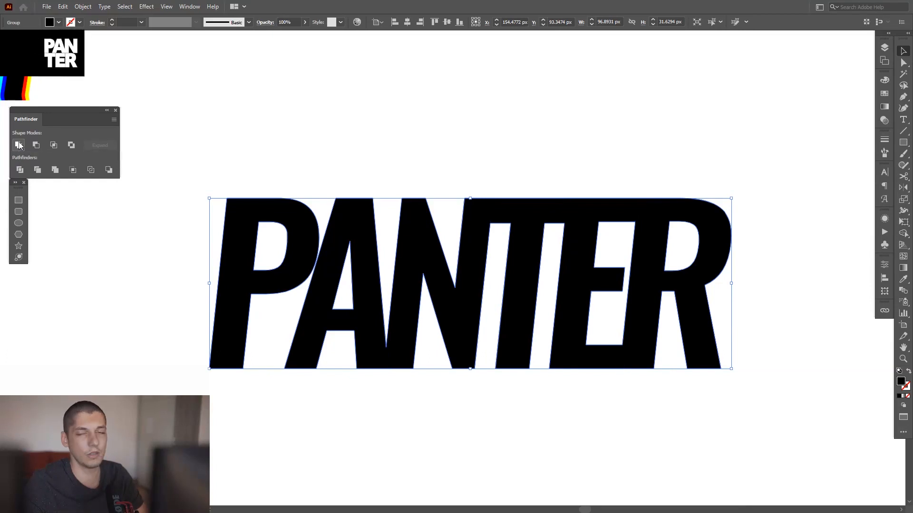
{"action": "mouse_move", "coordinate": [158, 15]}
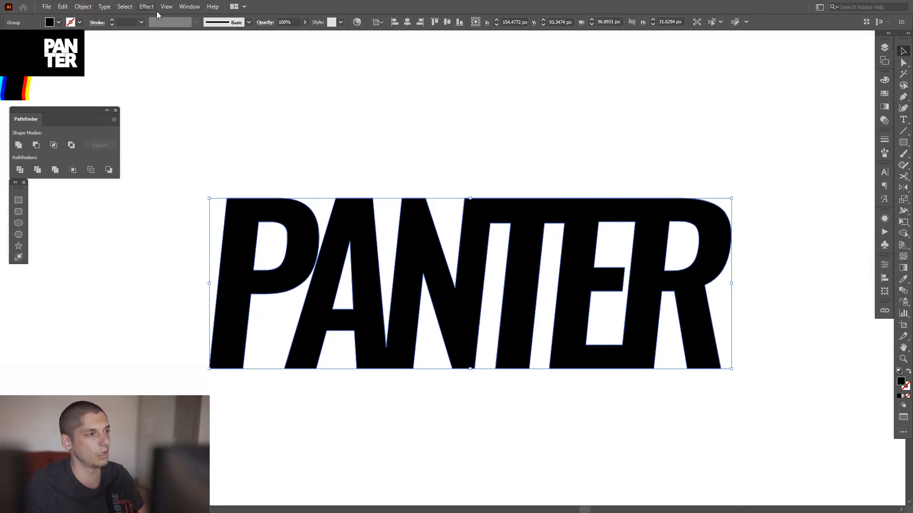
{"action": "left_click", "coordinate": [189, 6]}
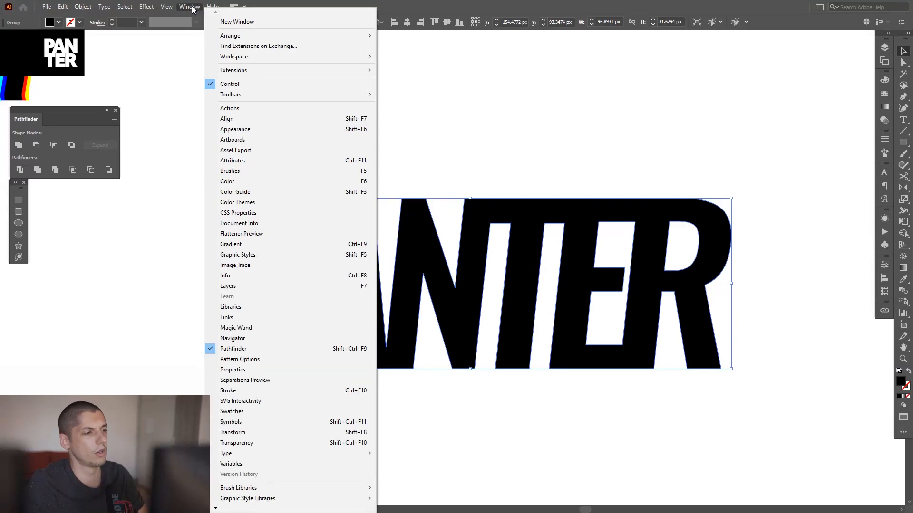
{"action": "mouse_move", "coordinate": [256, 348]}
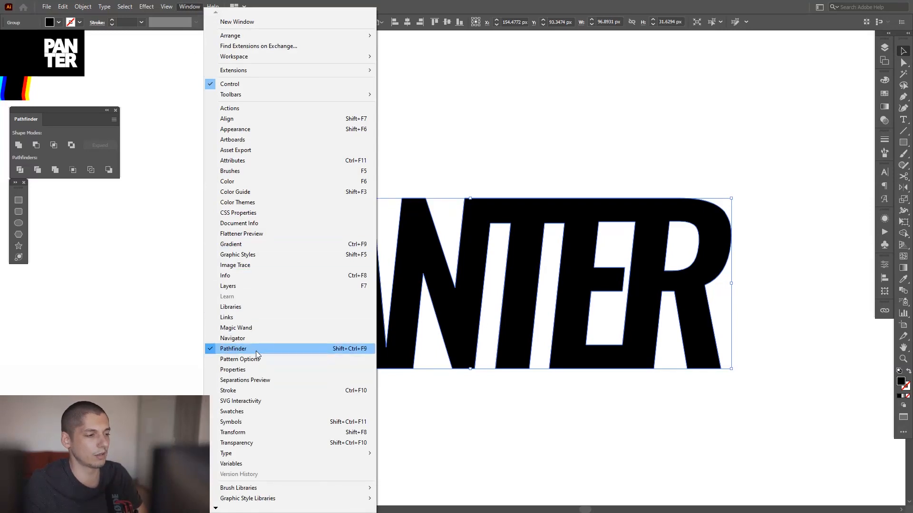
{"action": "left_click", "coordinate": [234, 348]}
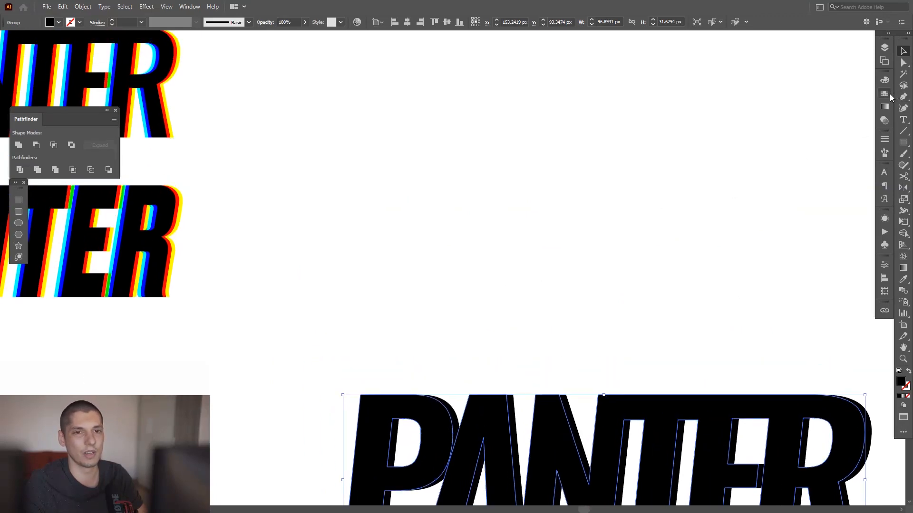
Step: Draw squares filled magenta #FF00FF, yellow #FFFF00 and cyan #00FFFF above the lettering
{"action": "scroll", "scroll_direction": "down", "scroll_amount": 3}
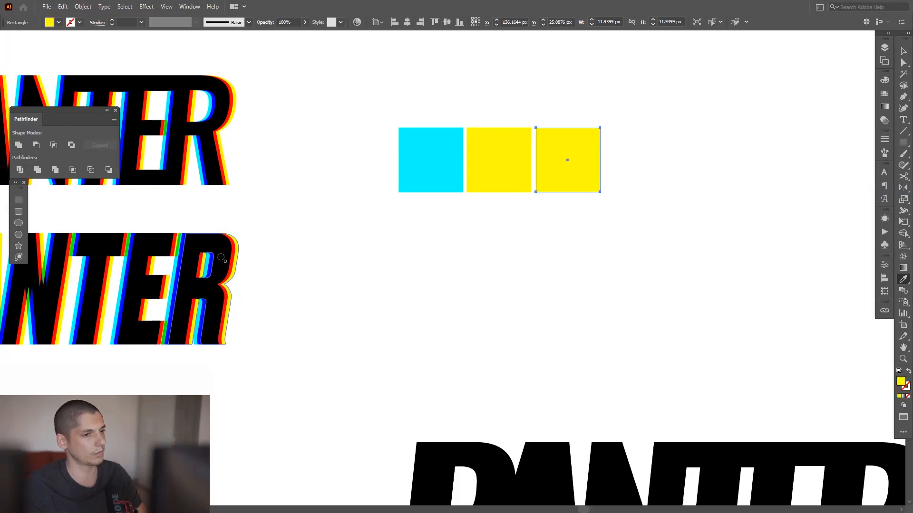
{"action": "mouse_move", "coordinate": [235, 259]}
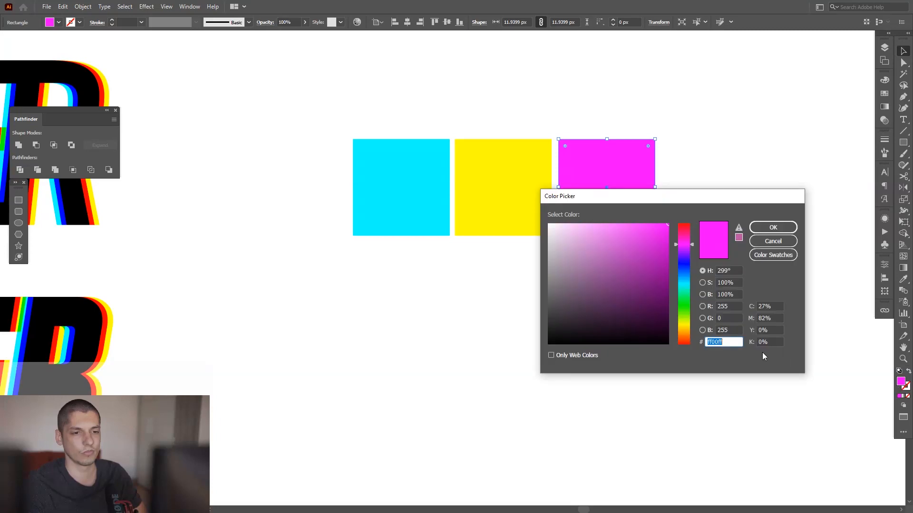
{"action": "mouse_move", "coordinate": [688, 348]}
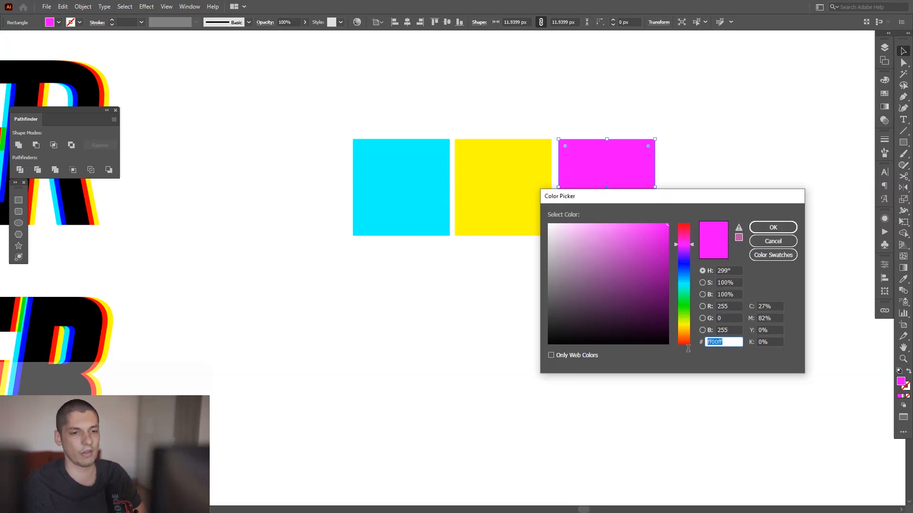
{"action": "left_click", "coordinate": [772, 226]}
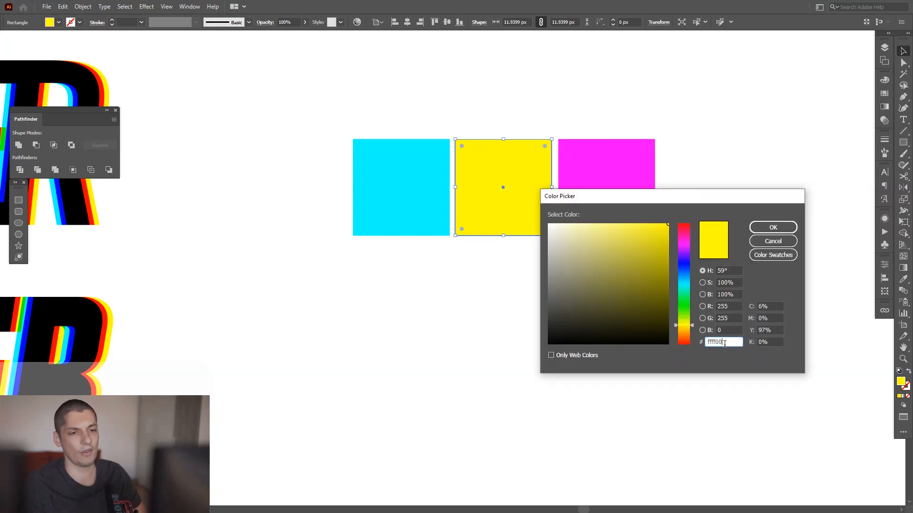
{"action": "left_click", "coordinate": [773, 227]}
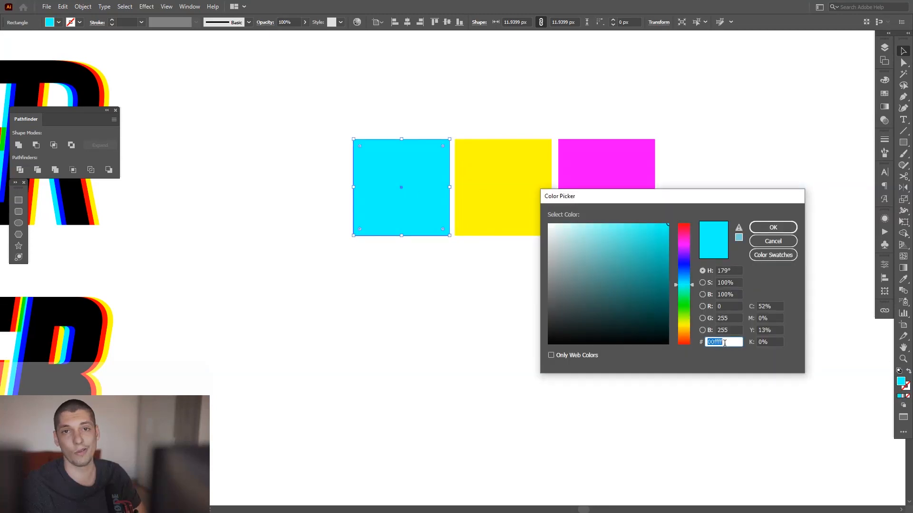
{"action": "left_click", "coordinate": [772, 227]}
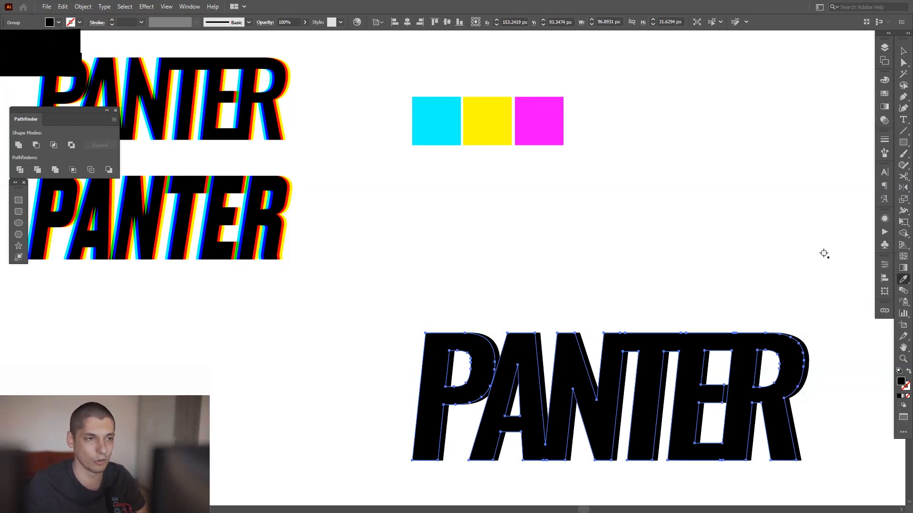
Step: Create a cyan PANTER copy offset left and send it to the back
{"action": "left_click", "coordinate": [435, 122]}
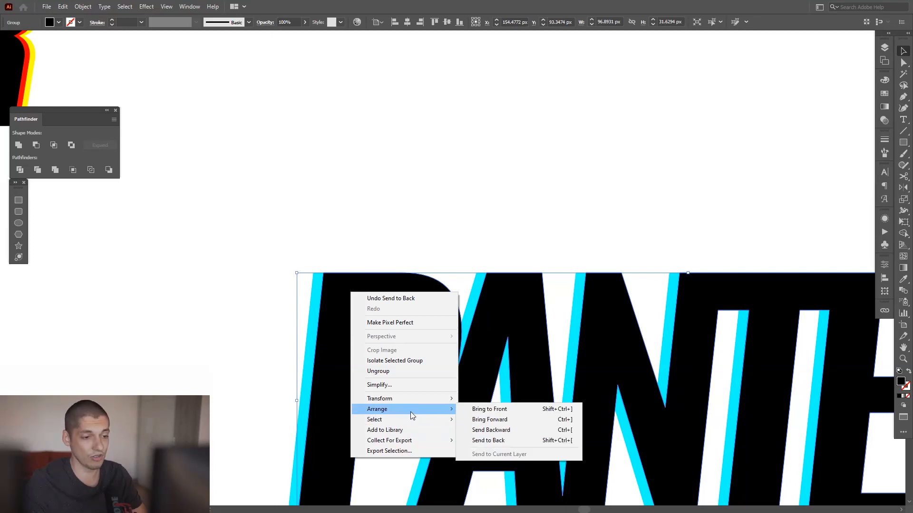
{"action": "mouse_move", "coordinate": [506, 440]}
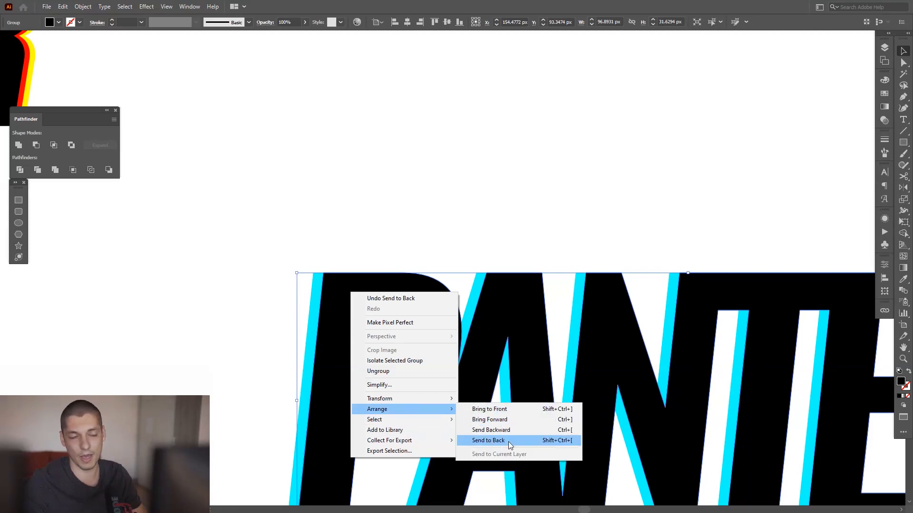
{"action": "left_click", "coordinate": [488, 440]}
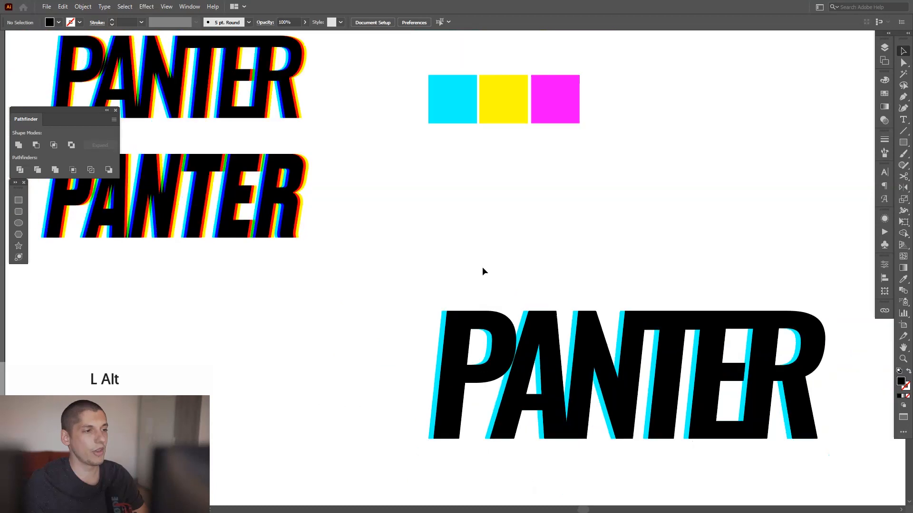
Step: Add offset yellow and magenta PANTER copies and rearrange their stacking order
{"action": "left_click", "coordinate": [175, 198]}
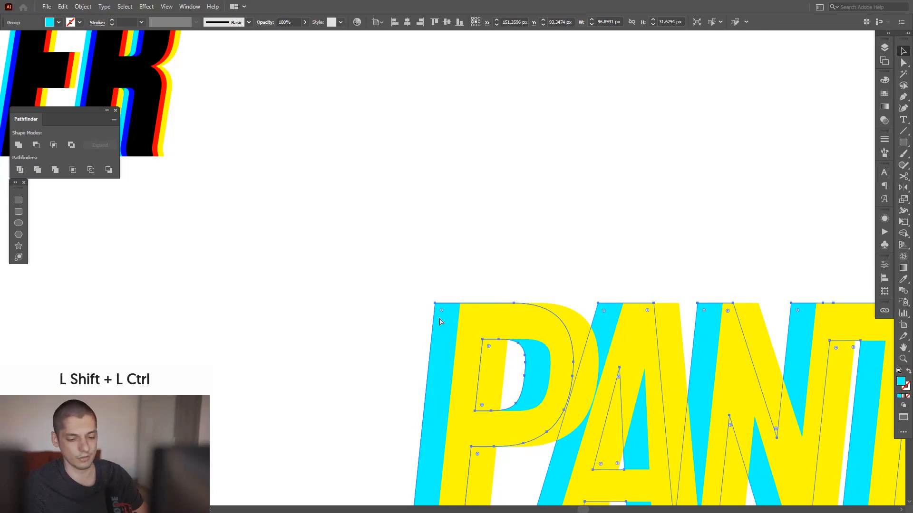
{"action": "right_click", "coordinate": [440, 322]}
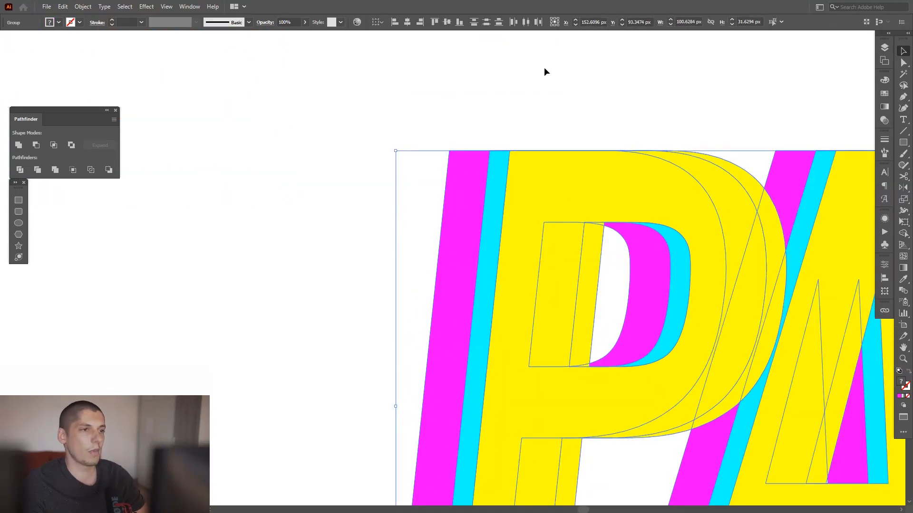
{"action": "mouse_move", "coordinate": [524, 21]}
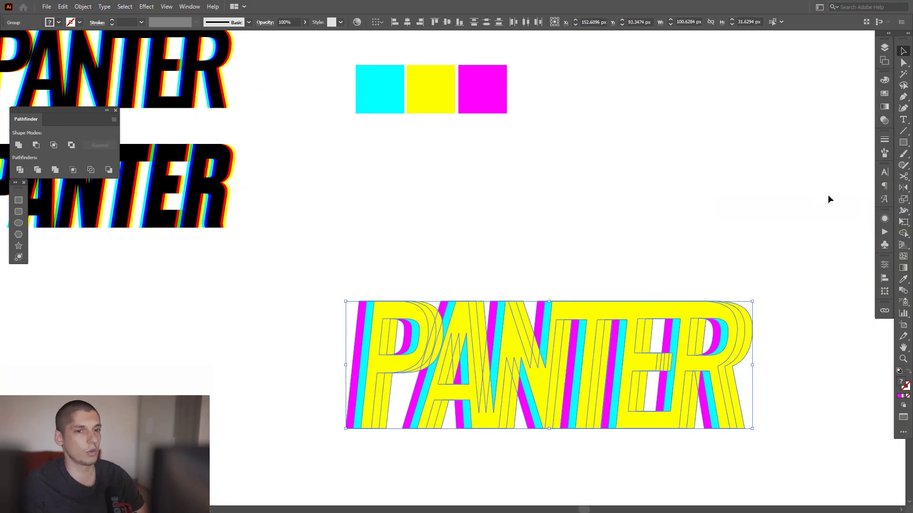
{"action": "left_click", "coordinate": [884, 120]}
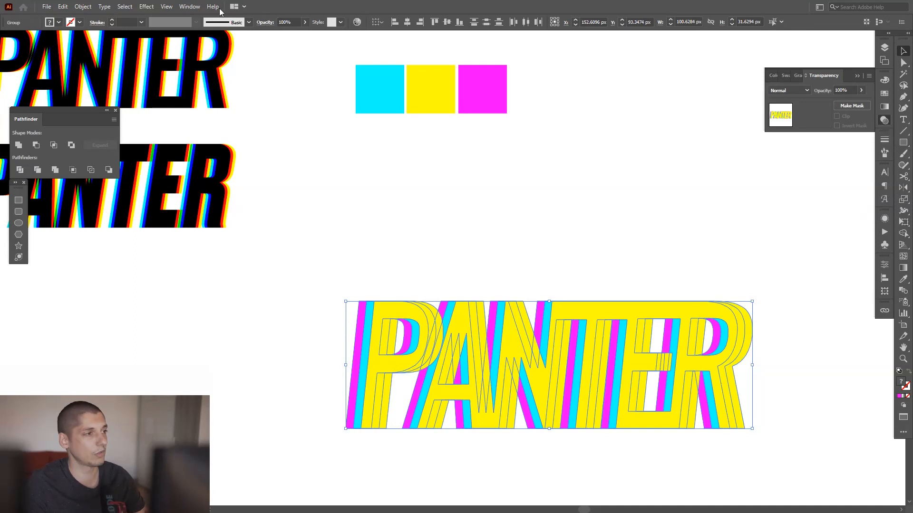
Step: Set the cyan, yellow and magenta copies' blending mode to Multiply
{"action": "left_click", "coordinate": [189, 6]}
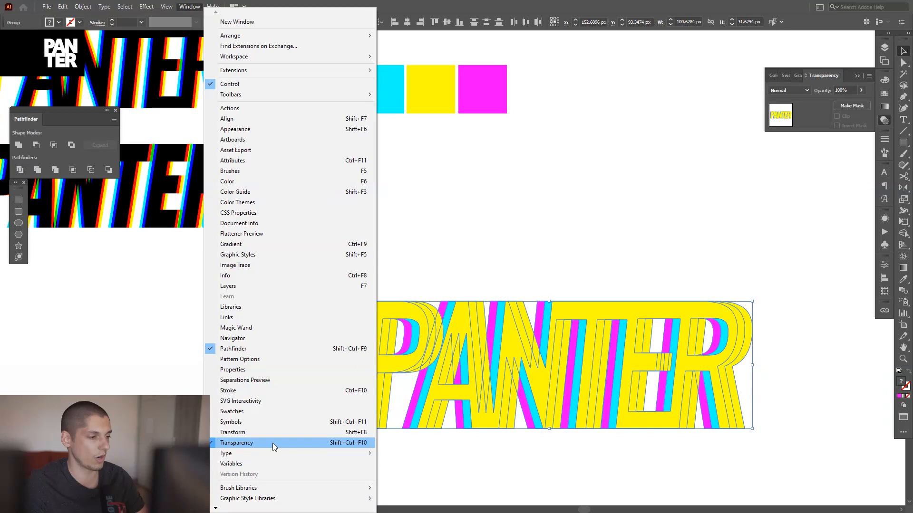
{"action": "key", "text": "Escape"}
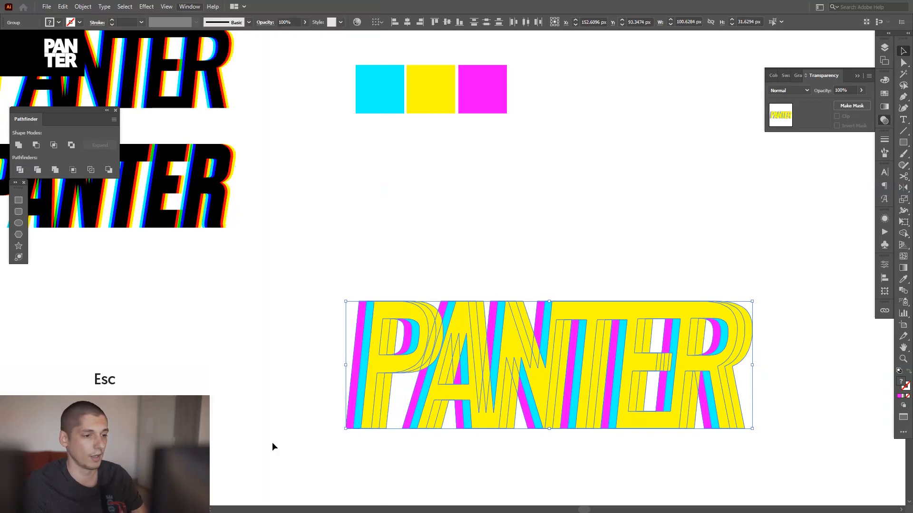
{"action": "left_click", "coordinate": [789, 90]}
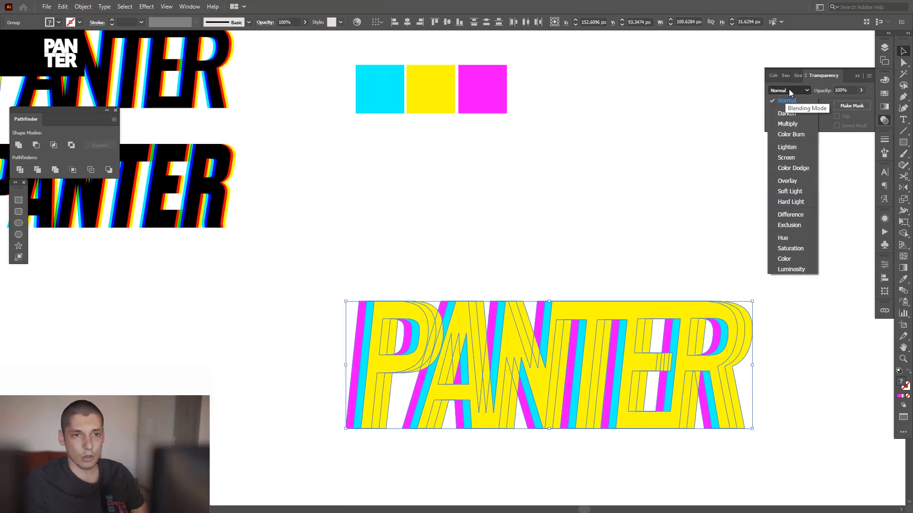
{"action": "mouse_move", "coordinate": [797, 124]}
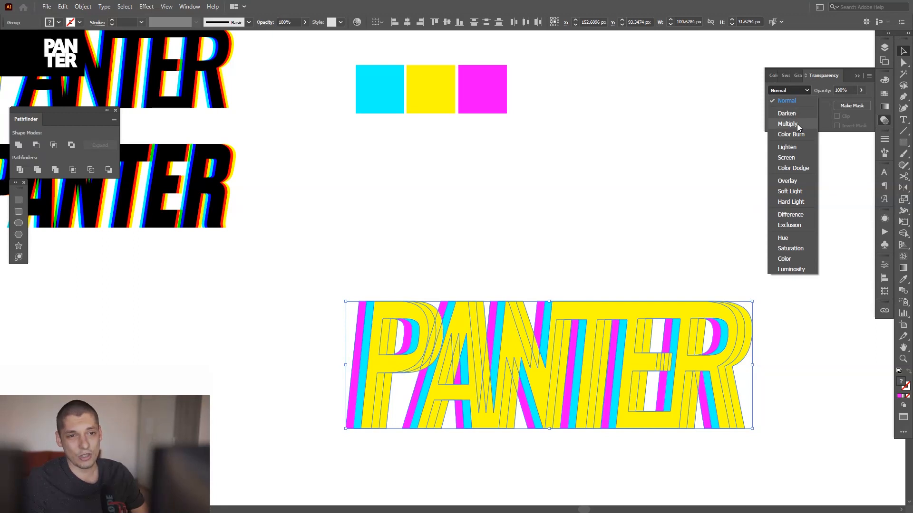
{"action": "left_click", "coordinate": [788, 123]}
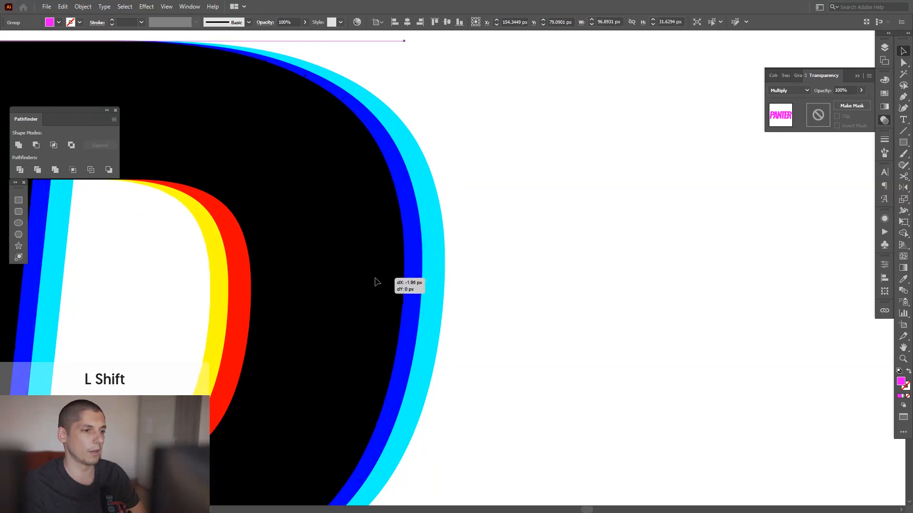
Step: Nudge the magenta copy closer and pan out to review the glitch fringe
{"action": "key", "text": "space"}
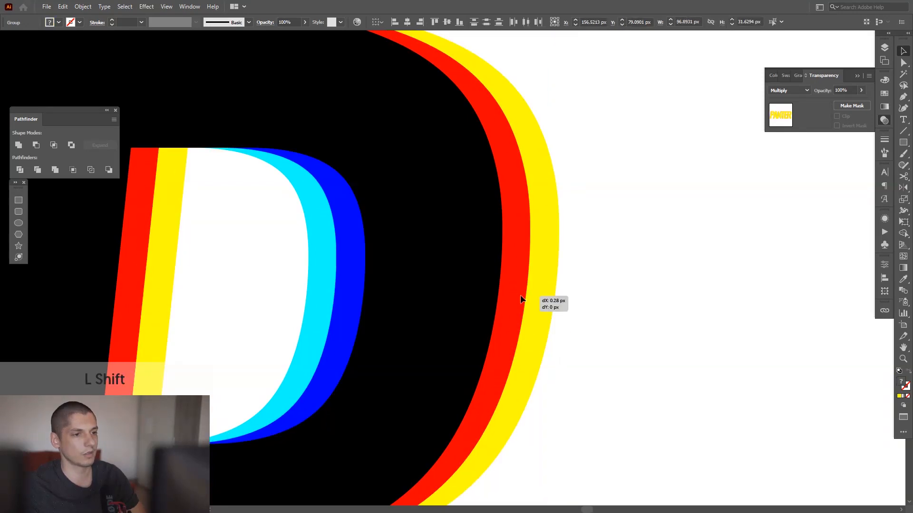
{"action": "key", "text": "space"}
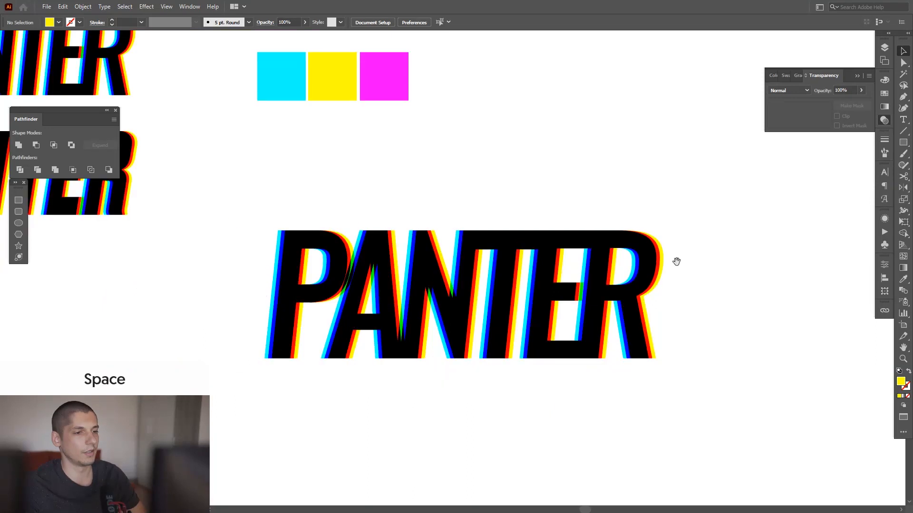